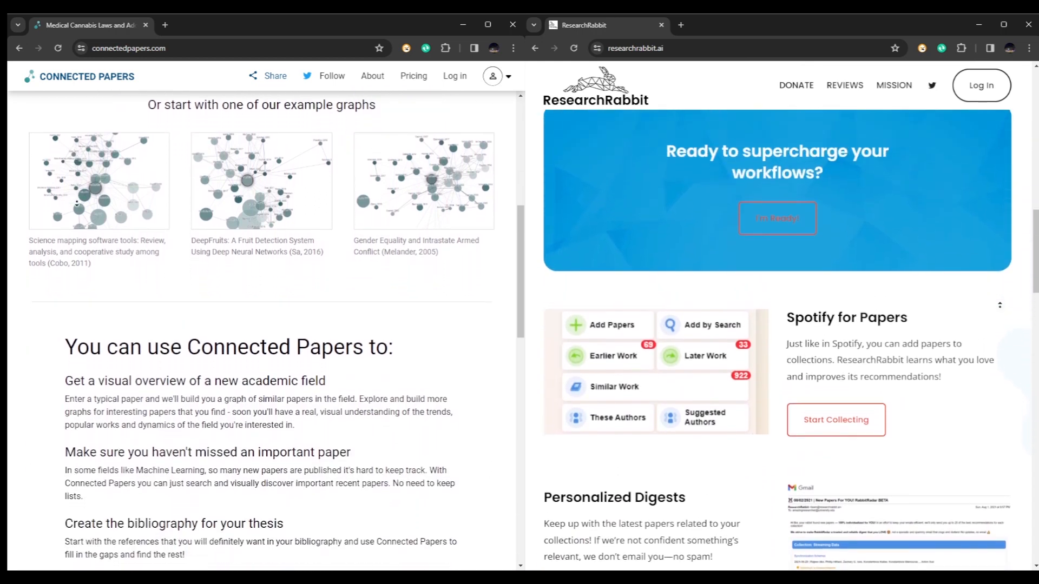
# Scroll through the researchrabbit.ai homepage's feature sections
pyautogui.scroll(-3)
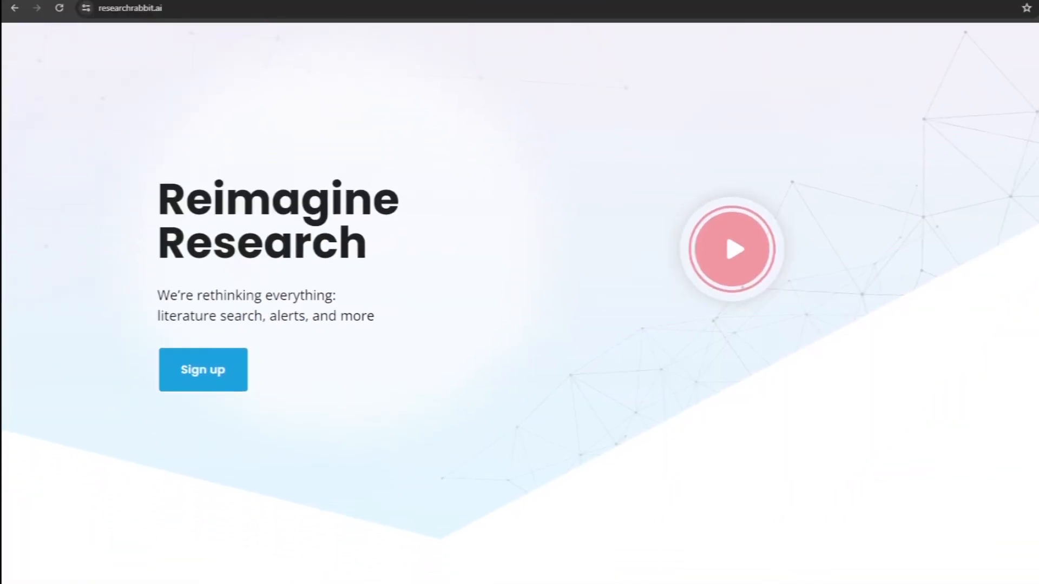
pyautogui.scroll(-3)
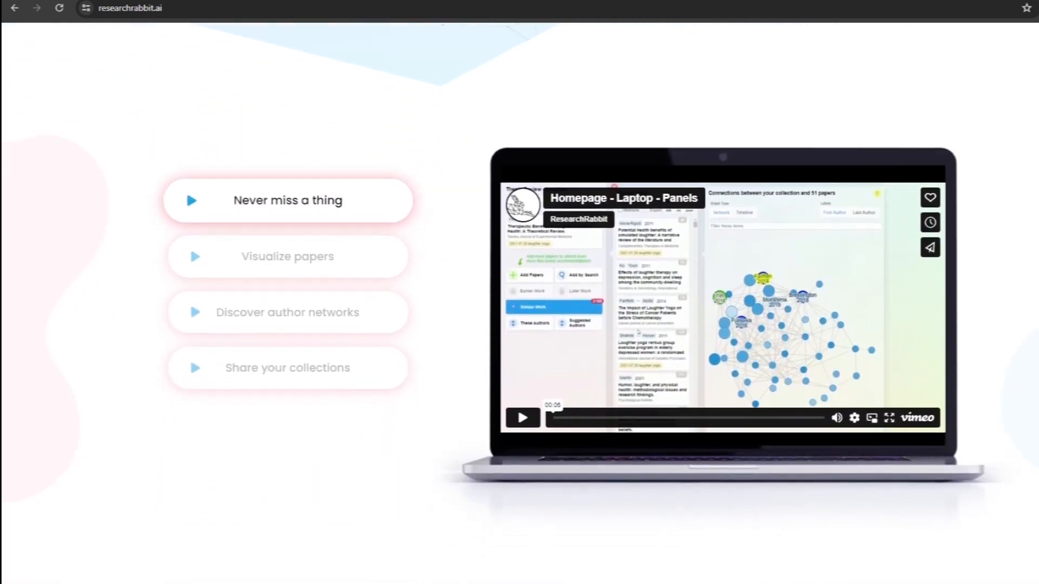
pyautogui.scroll(-3)
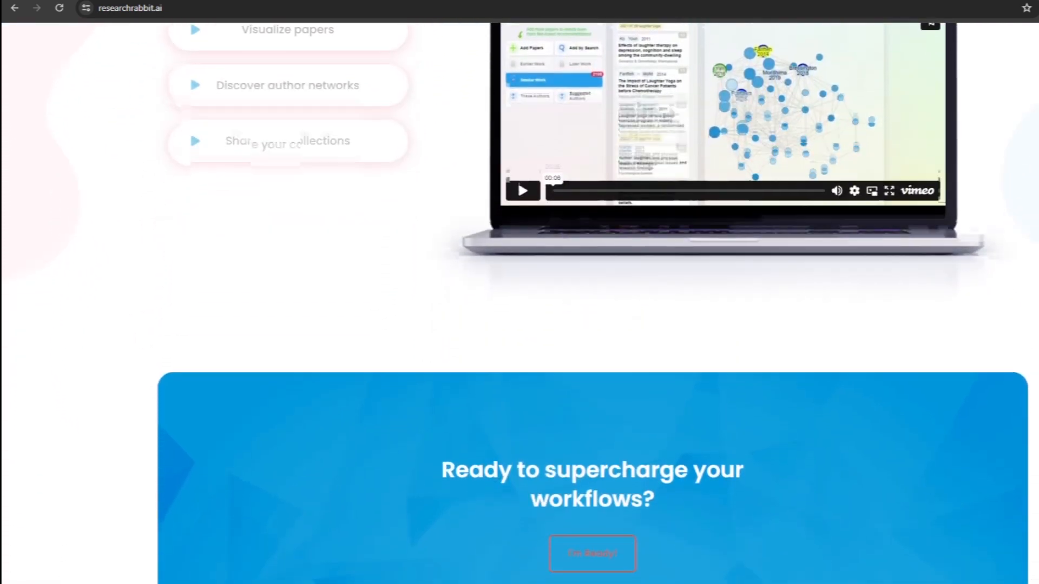
pyautogui.scroll(-3)
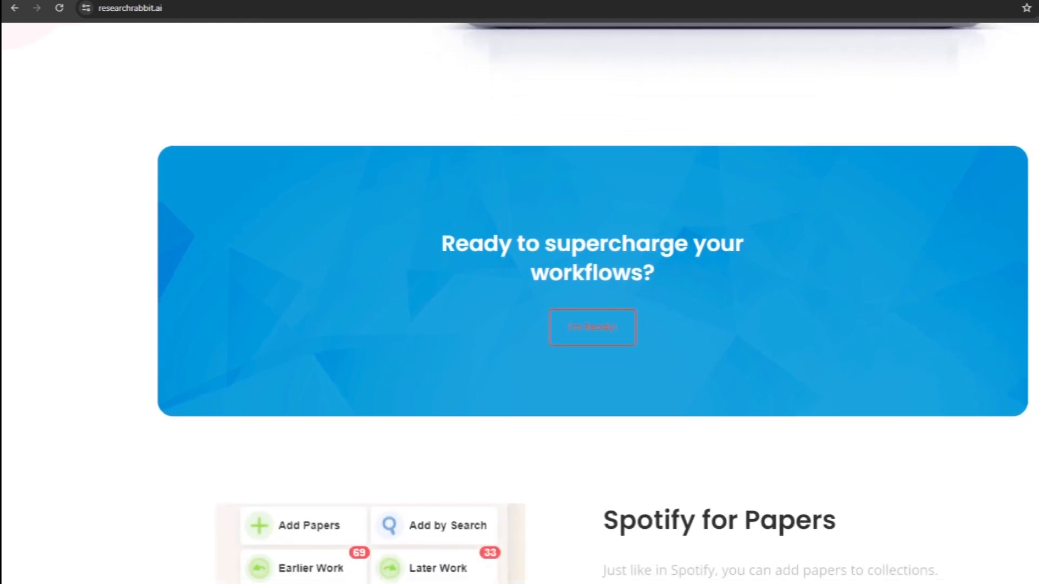
pyautogui.scroll(-3)
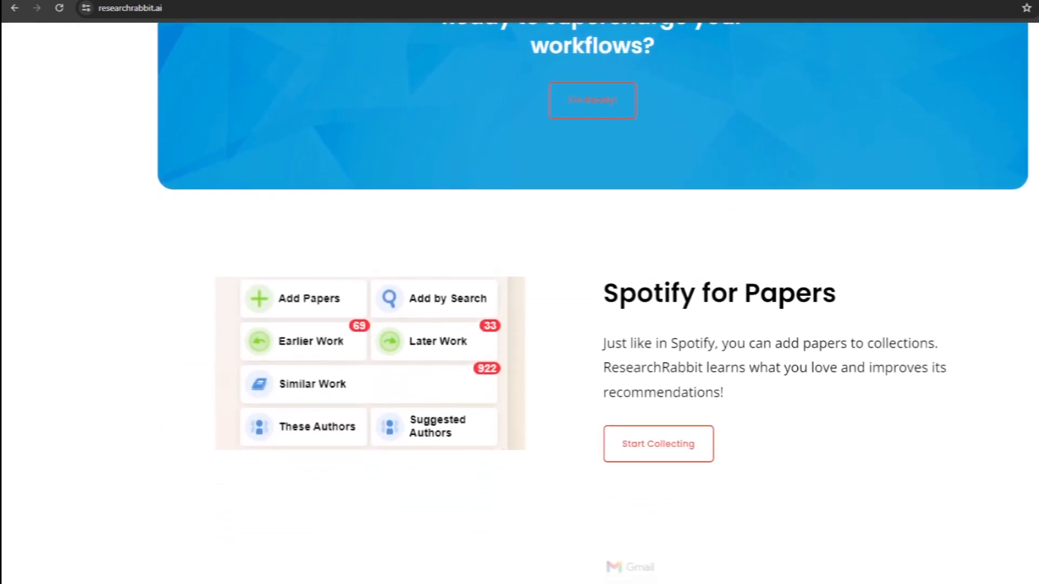
pyautogui.scroll(-3)
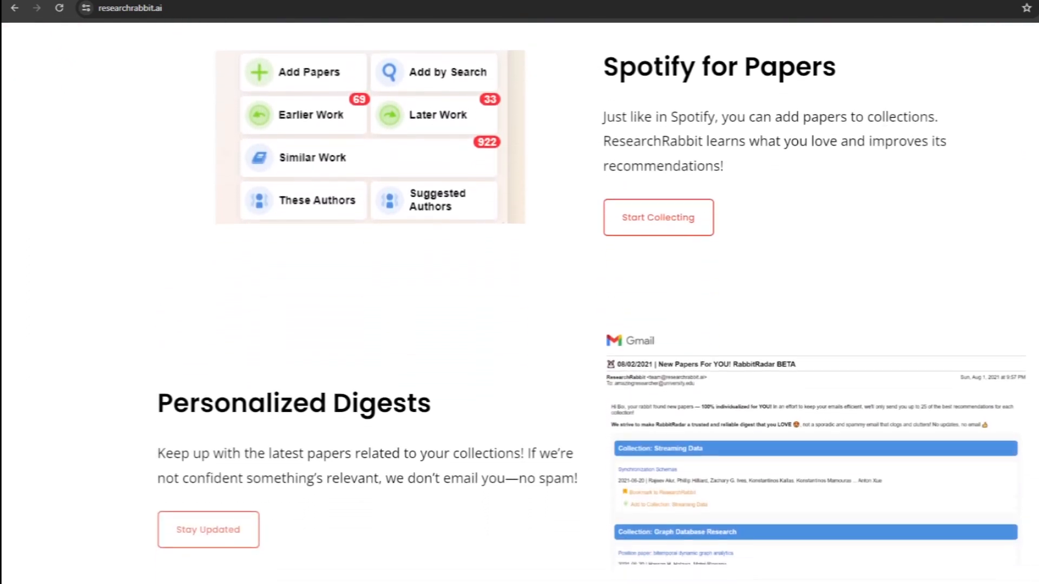
pyautogui.scroll(-3)
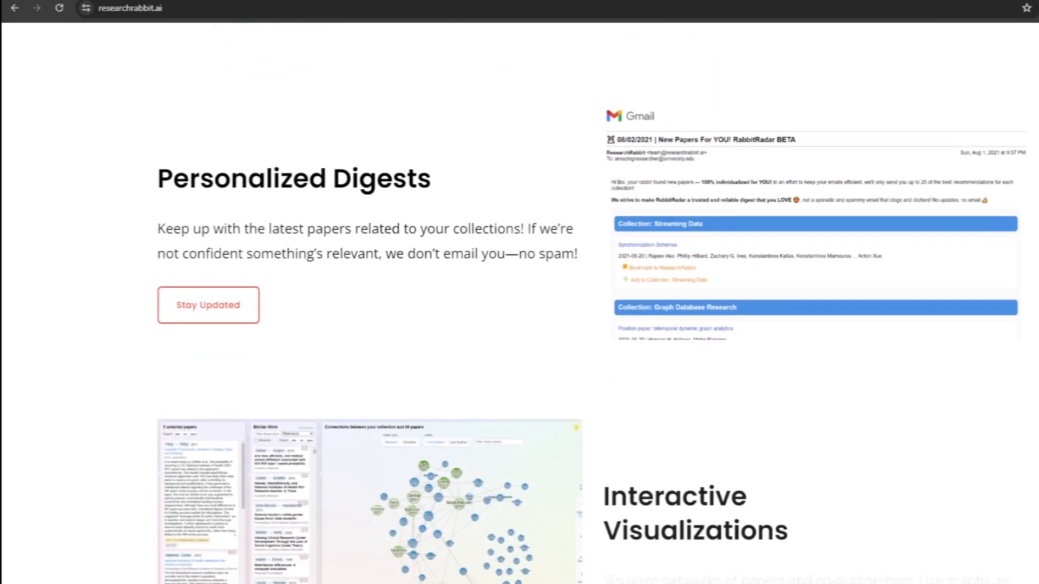
pyautogui.scroll(-3)
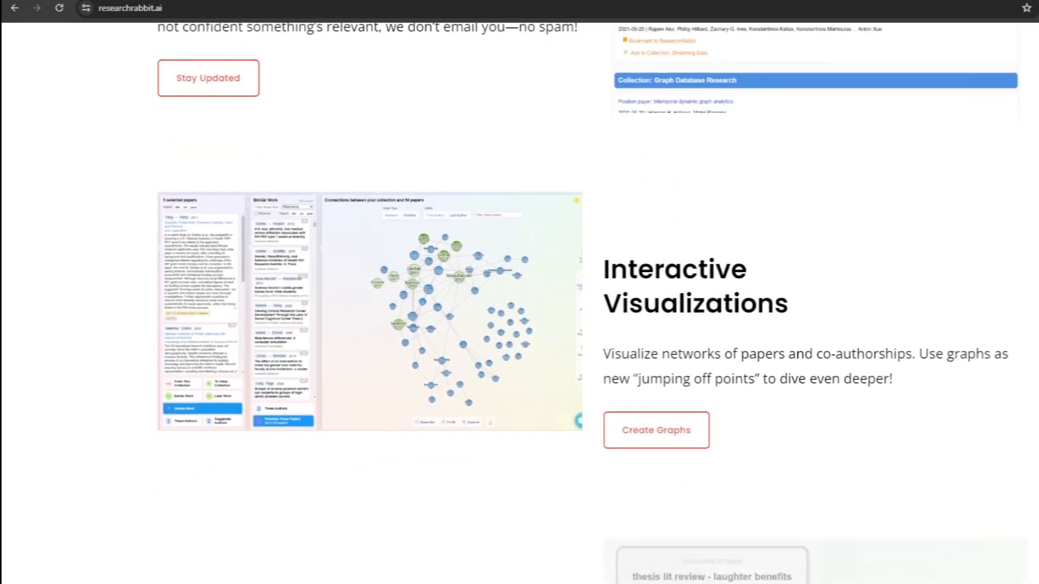
pyautogui.scroll(-3)
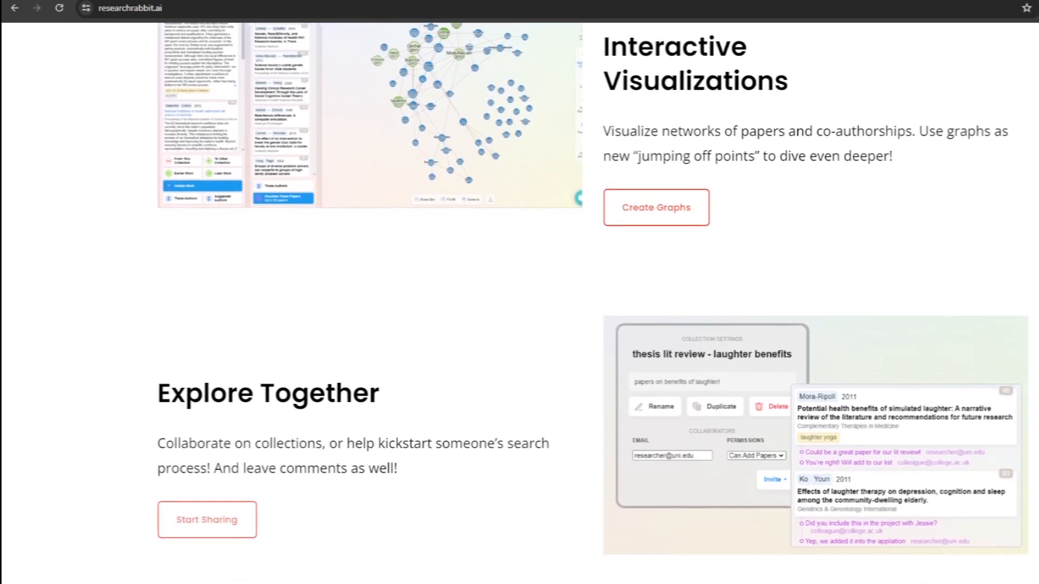
pyautogui.scroll(-3)
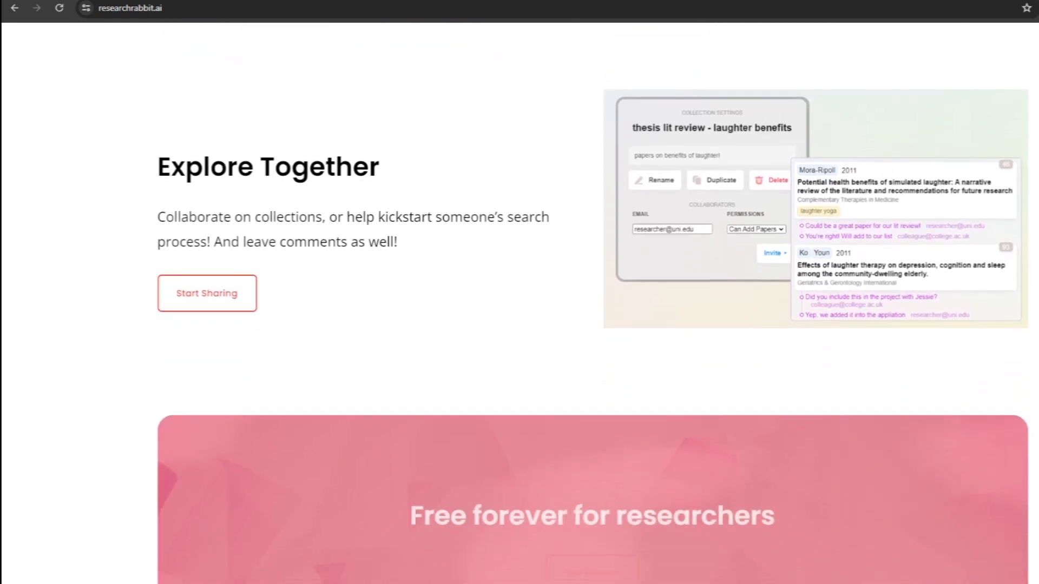
pyautogui.scroll(-3)
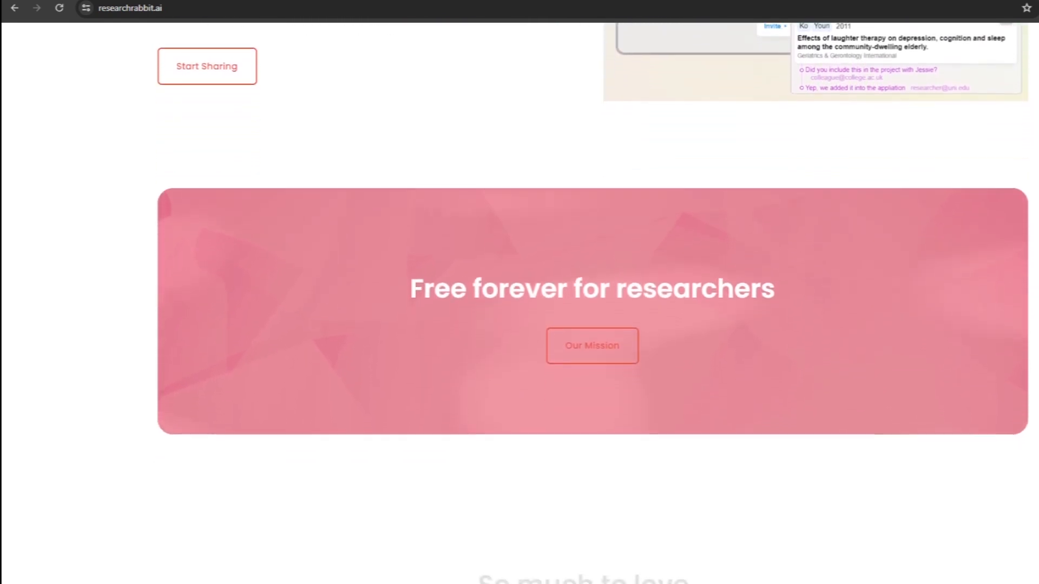
pyautogui.scroll(-3)
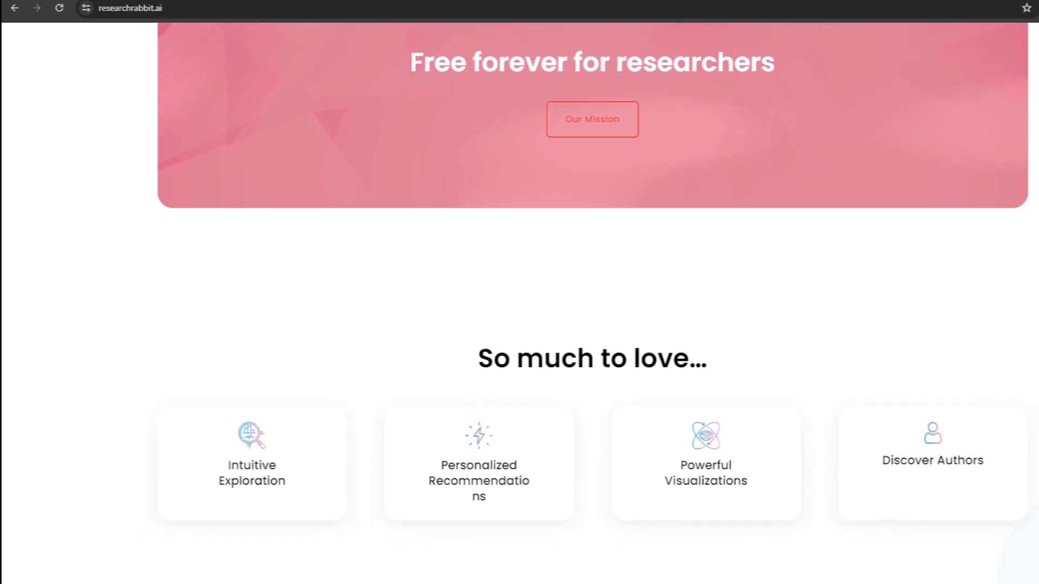
pyautogui.scroll(-3)
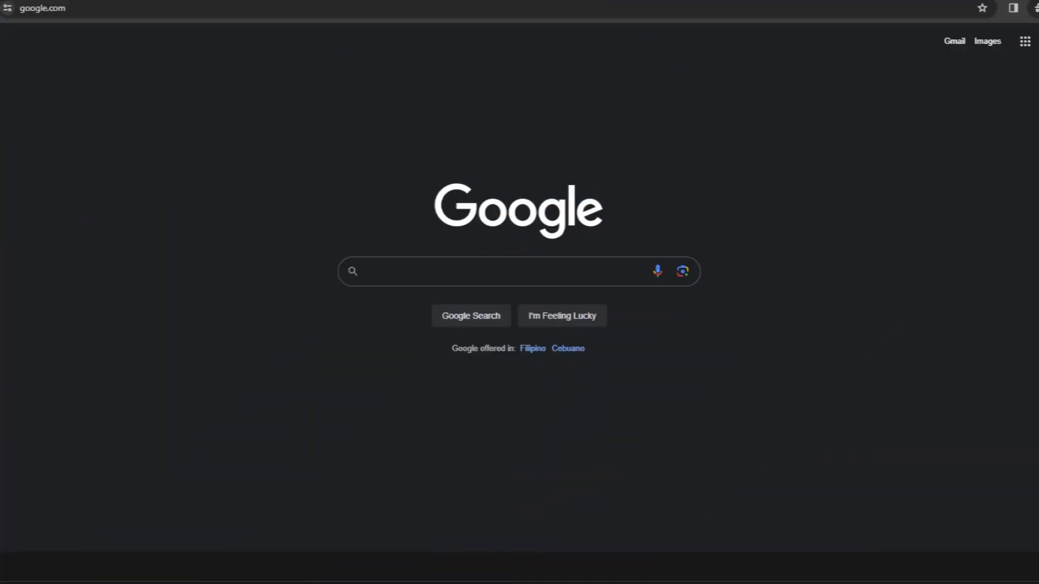
# Reach the researchrabbitapp.com login page from the Chrome address bar
pyautogui.write('research rabbit')
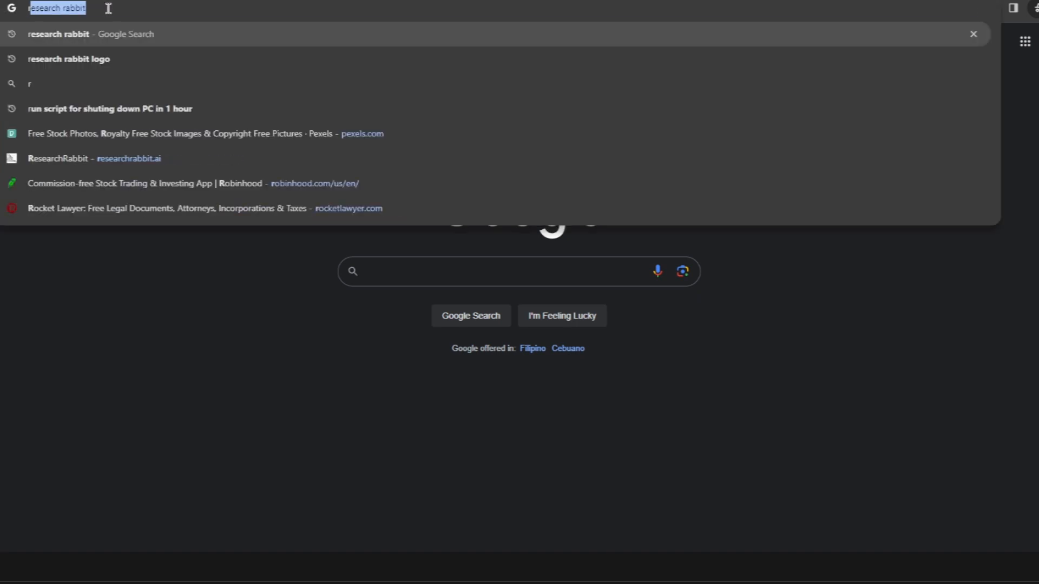
pyautogui.write('researchrabbit')
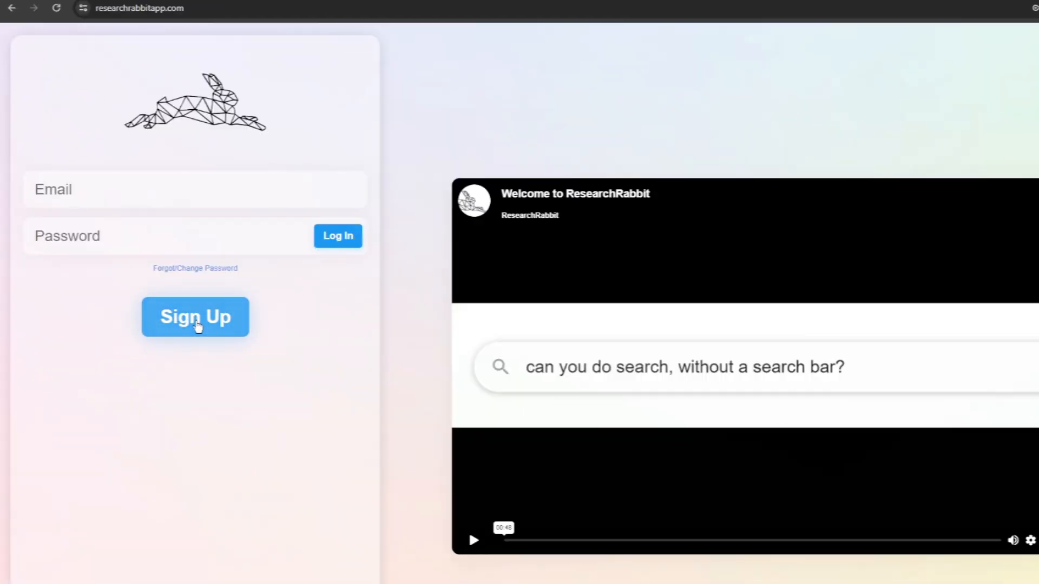
# Sign up for a new ResearchRabbit account with email and password
pyautogui.click(195, 316)
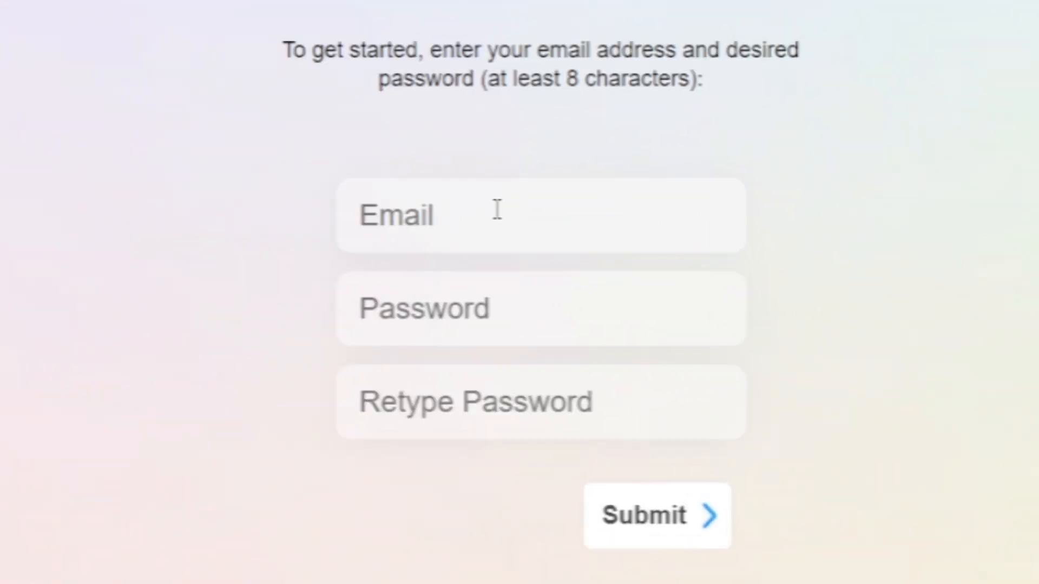
pyautogui.moveTo(502, 378)
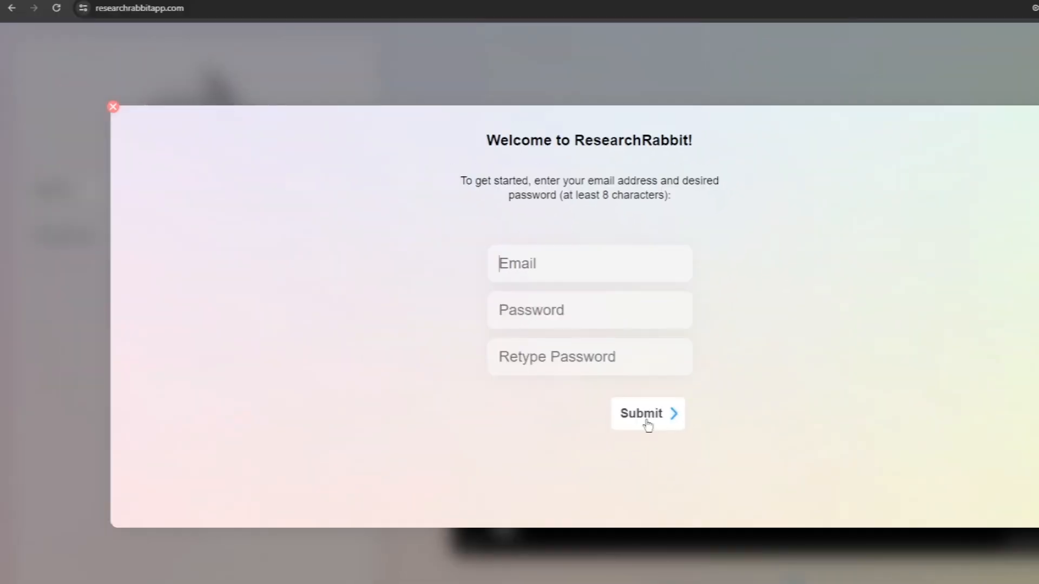
pyautogui.click(647, 413)
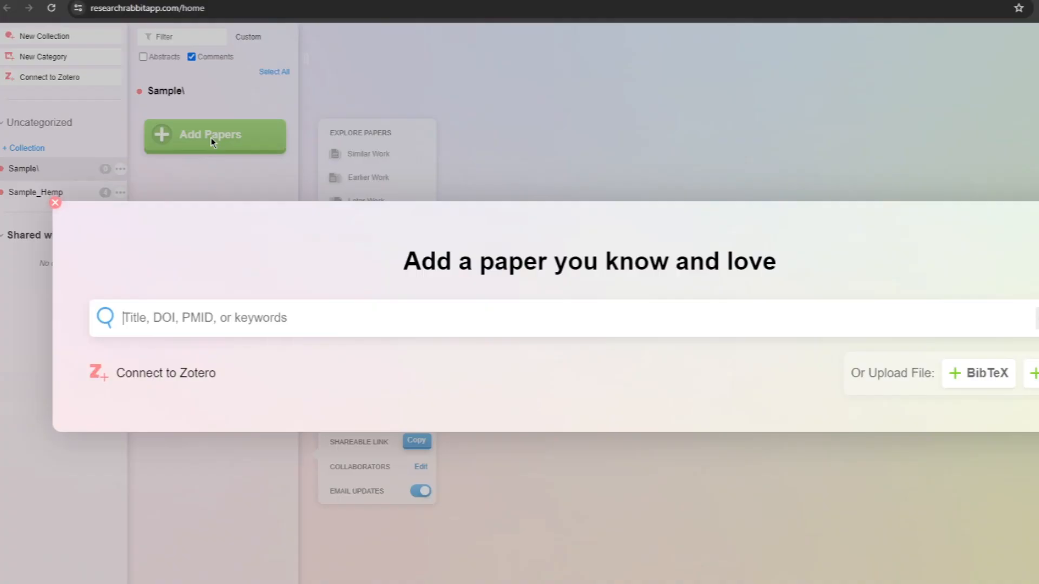
pyautogui.moveTo(444, 449)
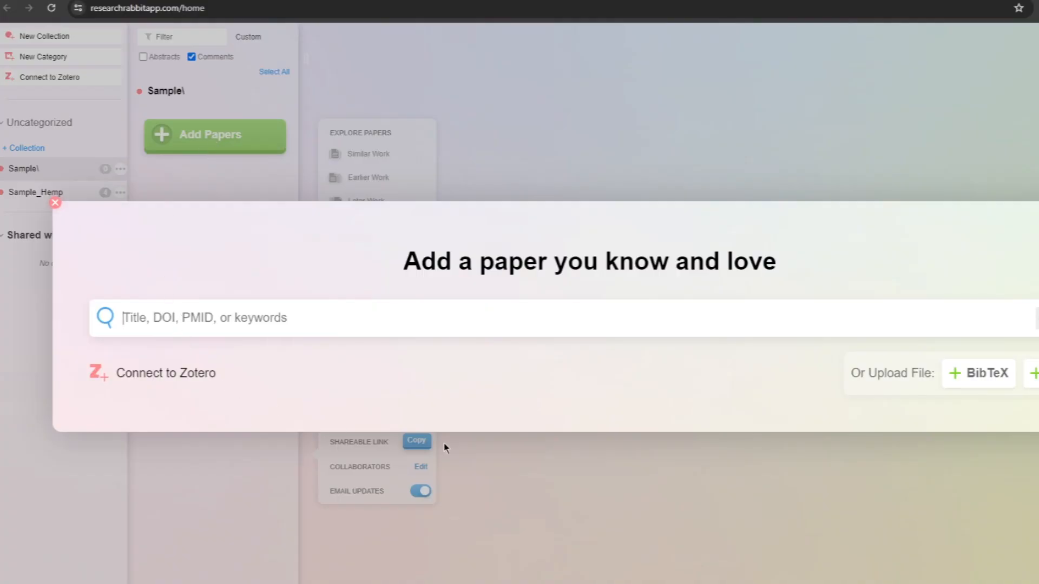
# Search 'Hydrogen' in Add Papers, then close it to view Sample's three hydrogen-vehicle papers
pyautogui.write('Hydrogen')
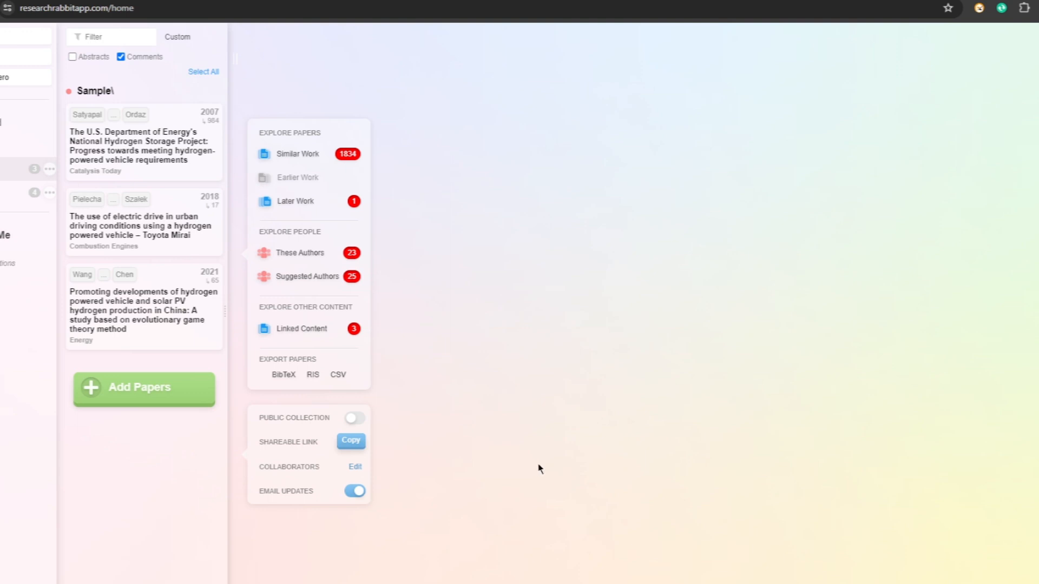
pyautogui.moveTo(611, 381)
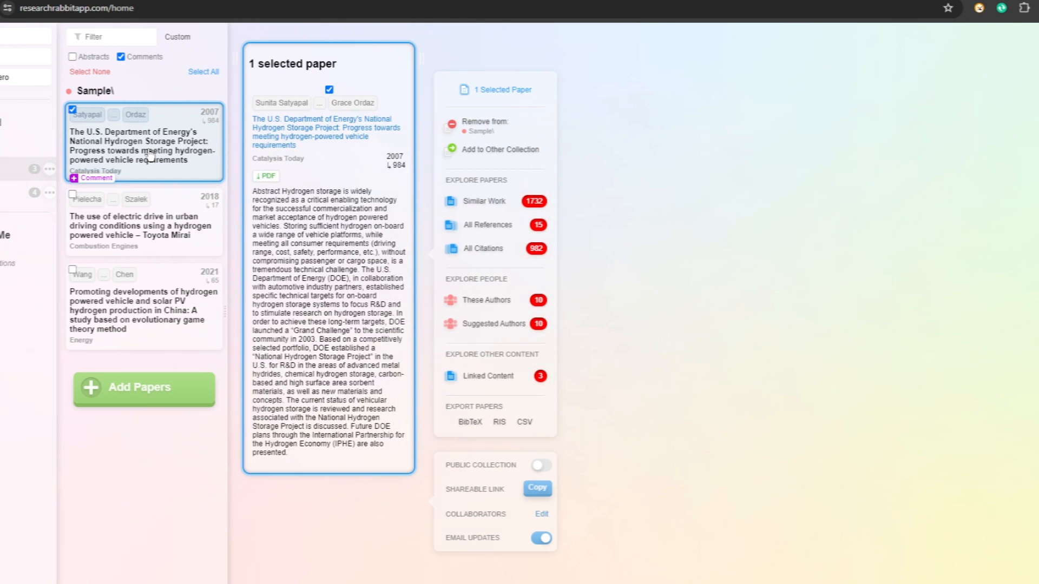
# Open the 2007 Satyapal hydrogen storage paper and show its Similar Work graph
pyautogui.click(484, 200)
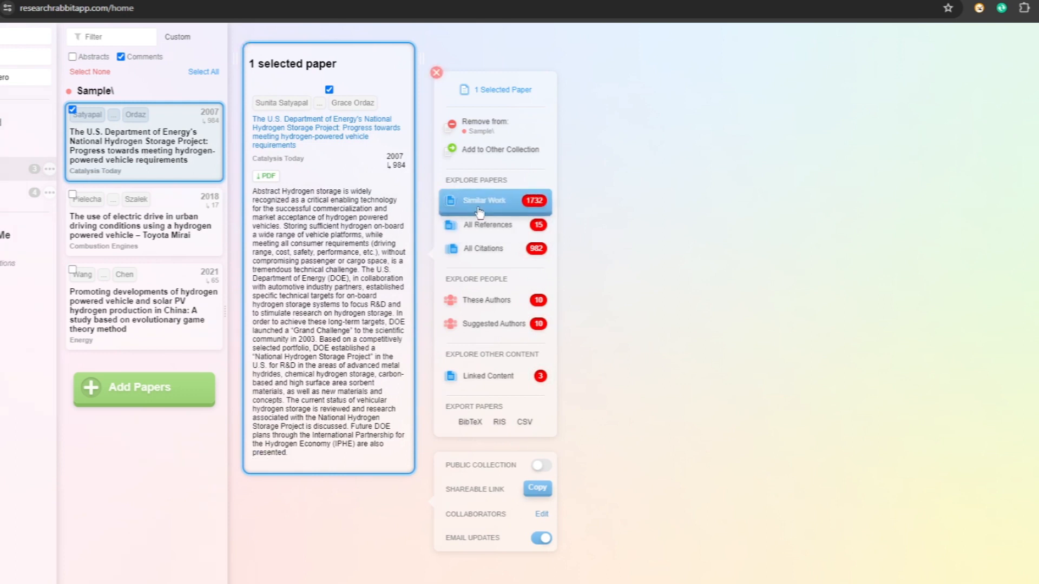
pyautogui.click(484, 200)
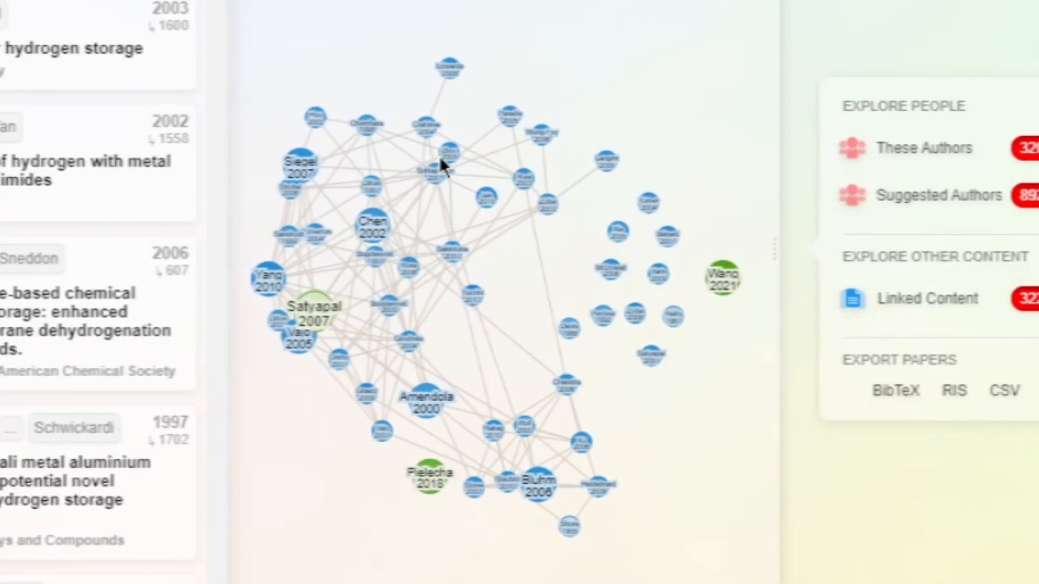
pyautogui.moveTo(451, 72)
pyautogui.write('Research')
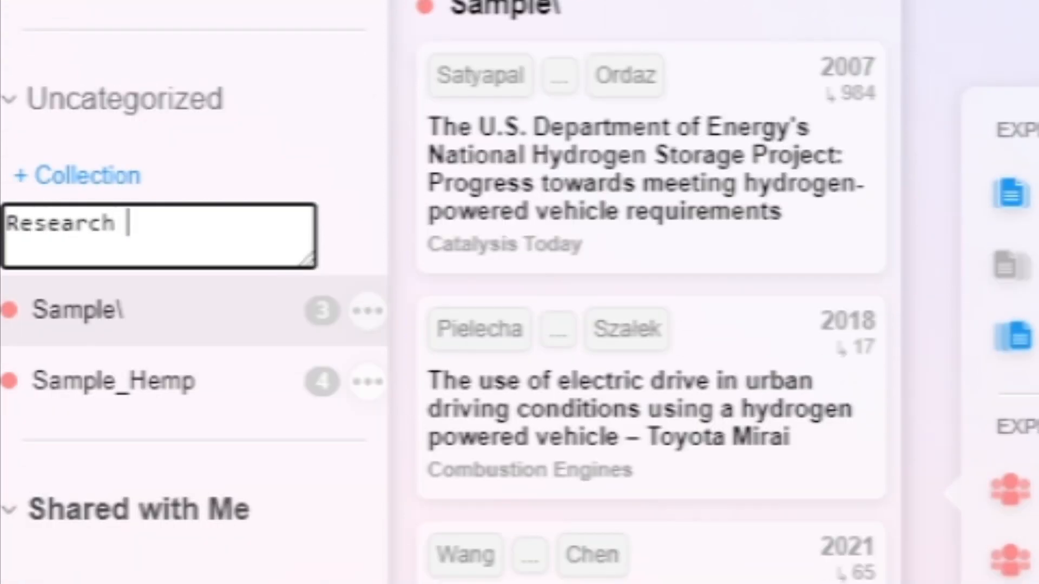
# Create the 'Research Work' collection and bring up its Add Papers search
pyautogui.write('Work')
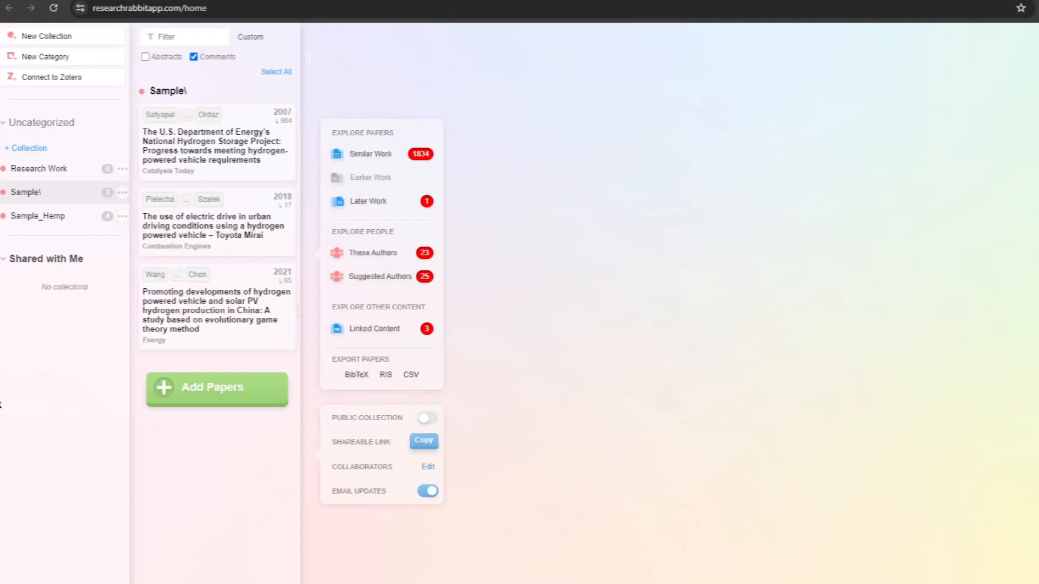
pyautogui.click(38, 168)
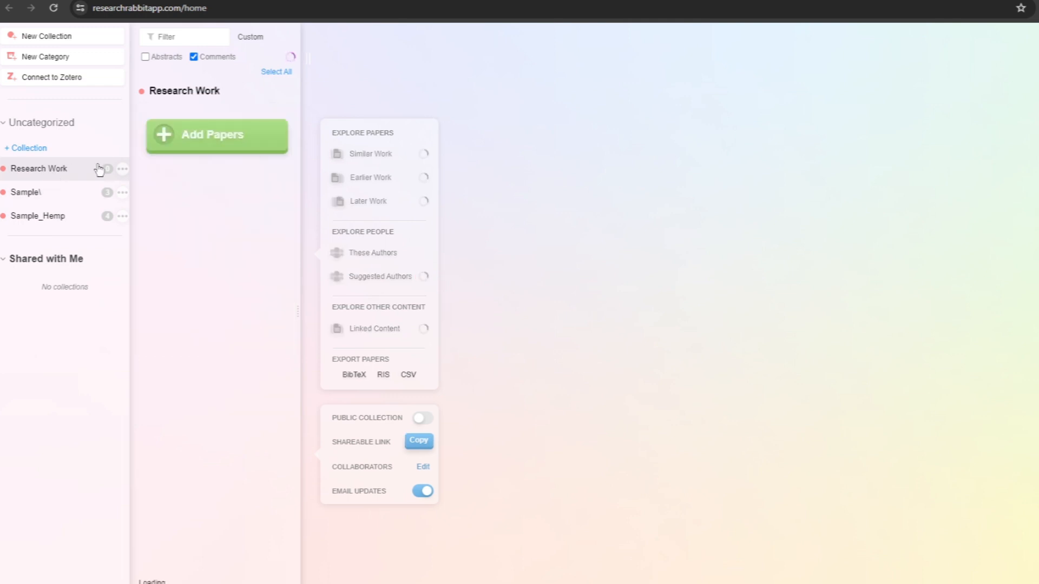
pyautogui.click(216, 135)
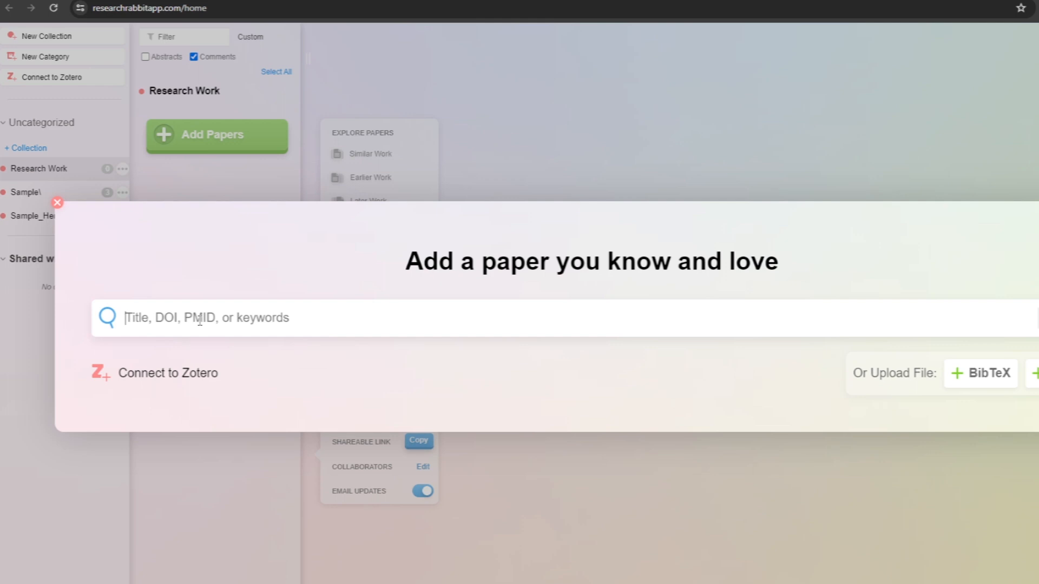
# Search for 'Medical Marijuana' papers in the Add Papers dialog
pyautogui.write('Medin')
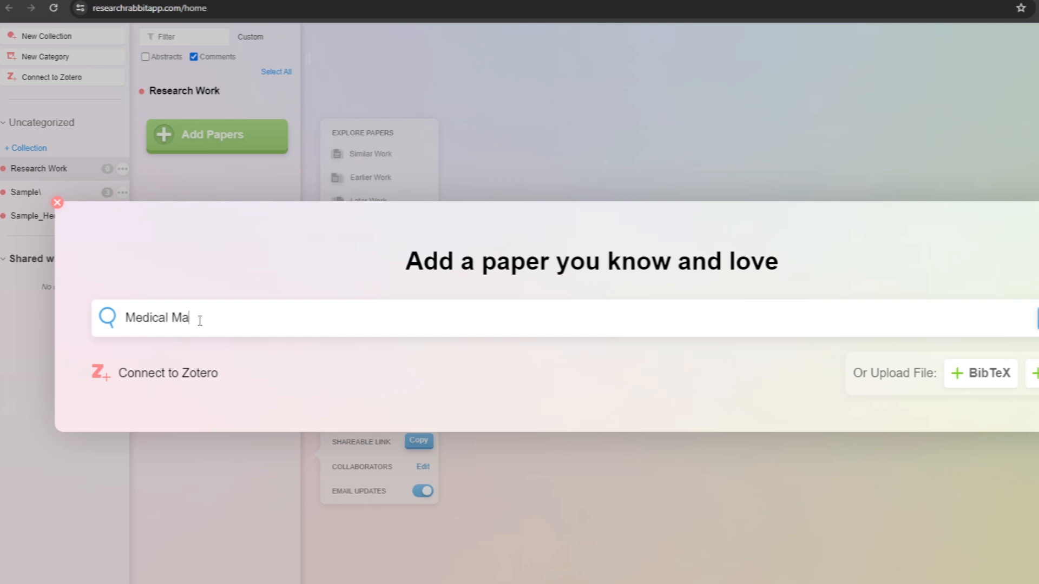
pyautogui.write('rijuan')
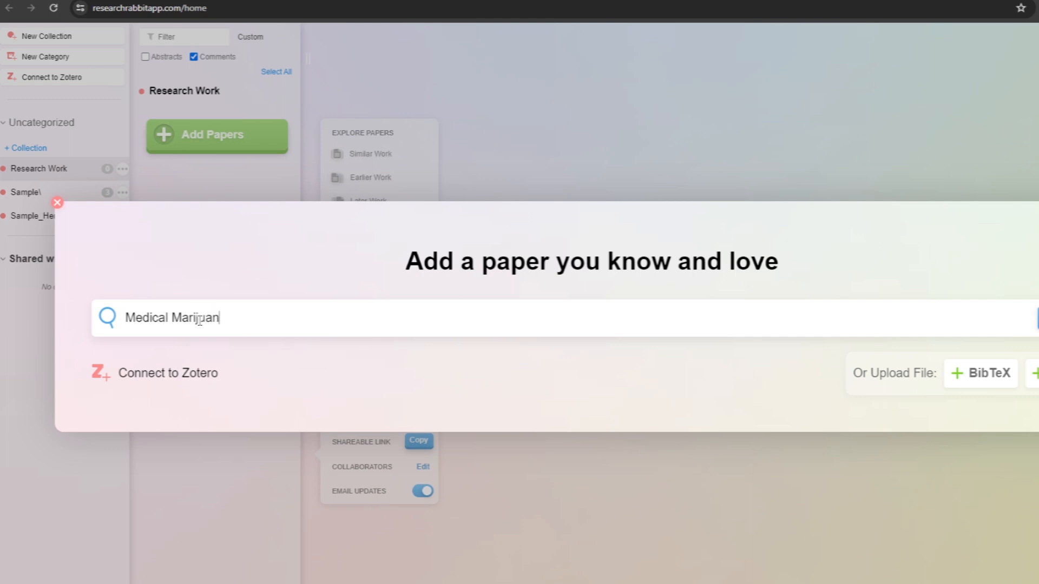
pyautogui.write('a')
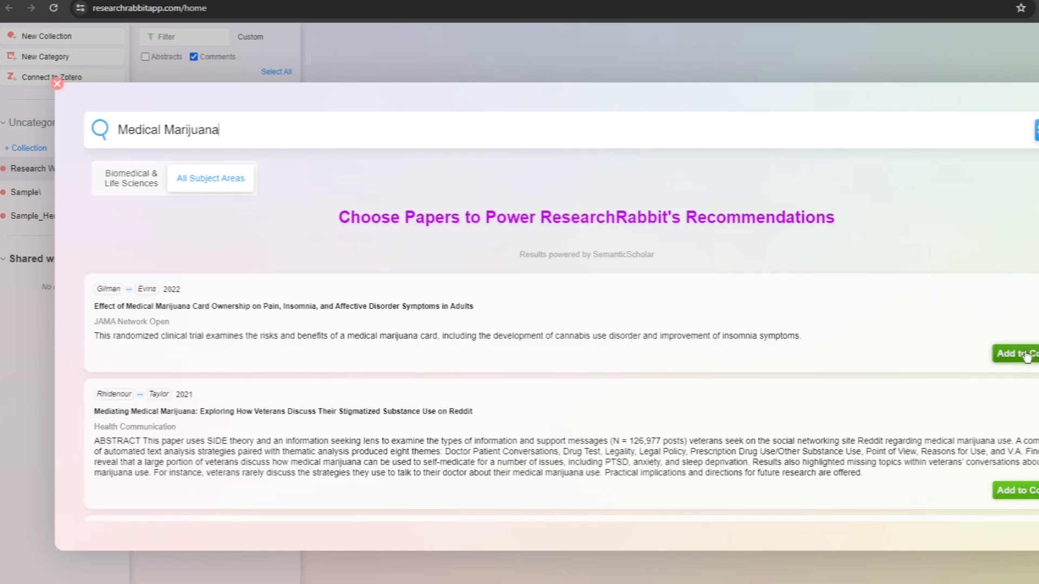
# Add the card-ownership and veterans-on-Reddit papers to Research Work, then close the search
pyautogui.click(1015, 353)
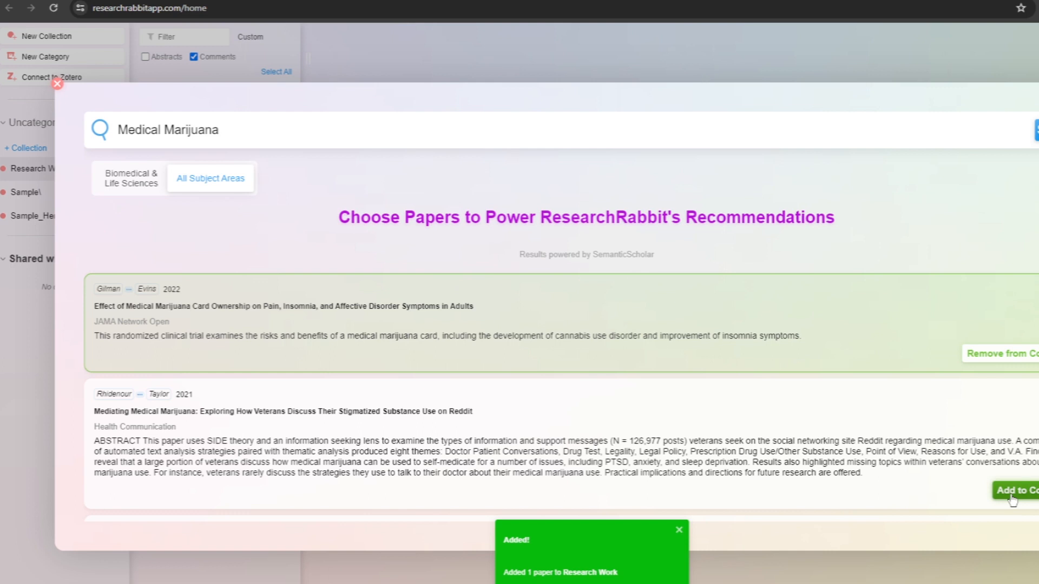
pyautogui.click(1019, 491)
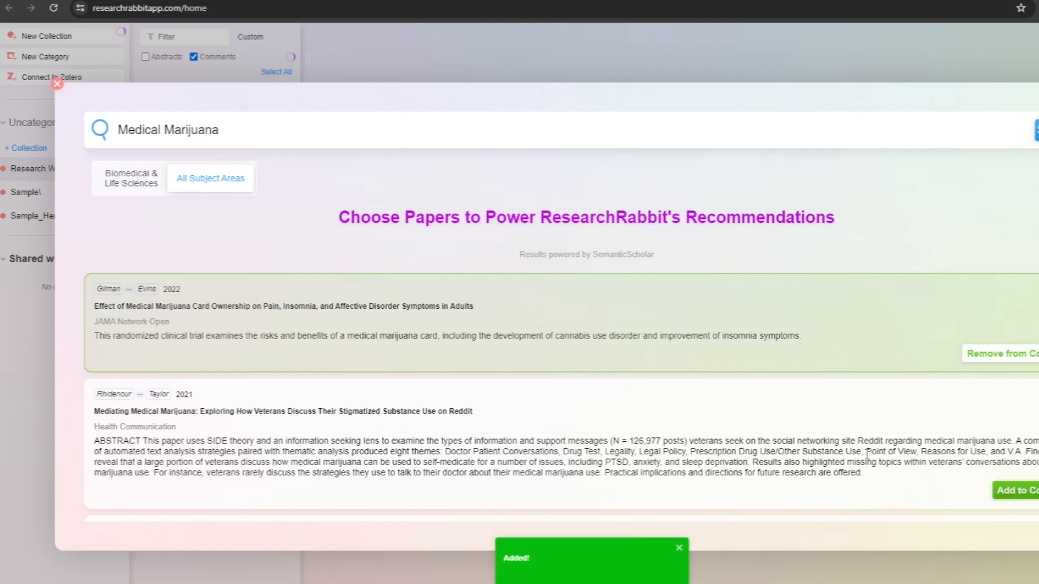
pyautogui.click(1016, 490)
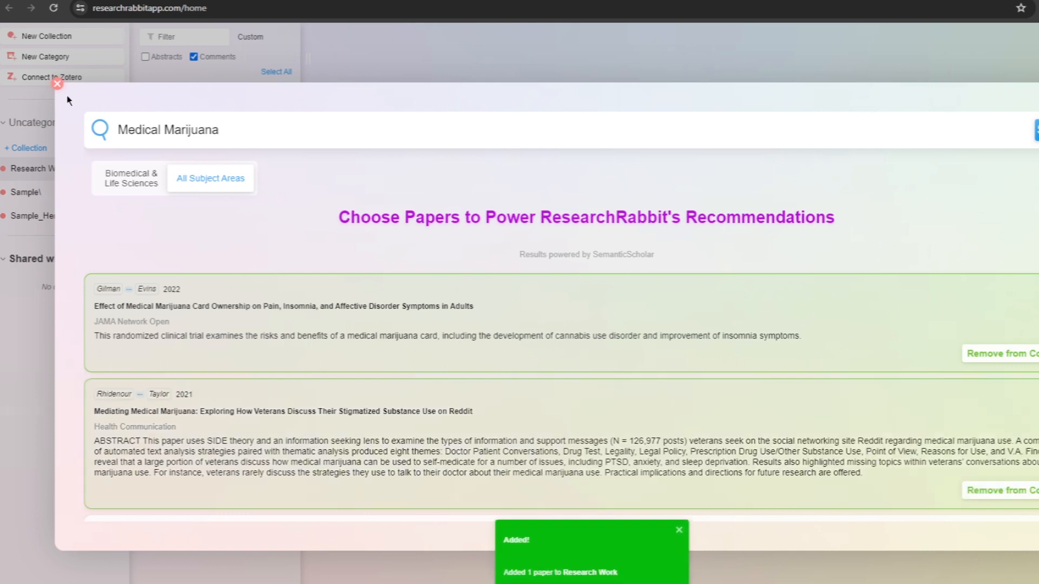
pyautogui.click(57, 84)
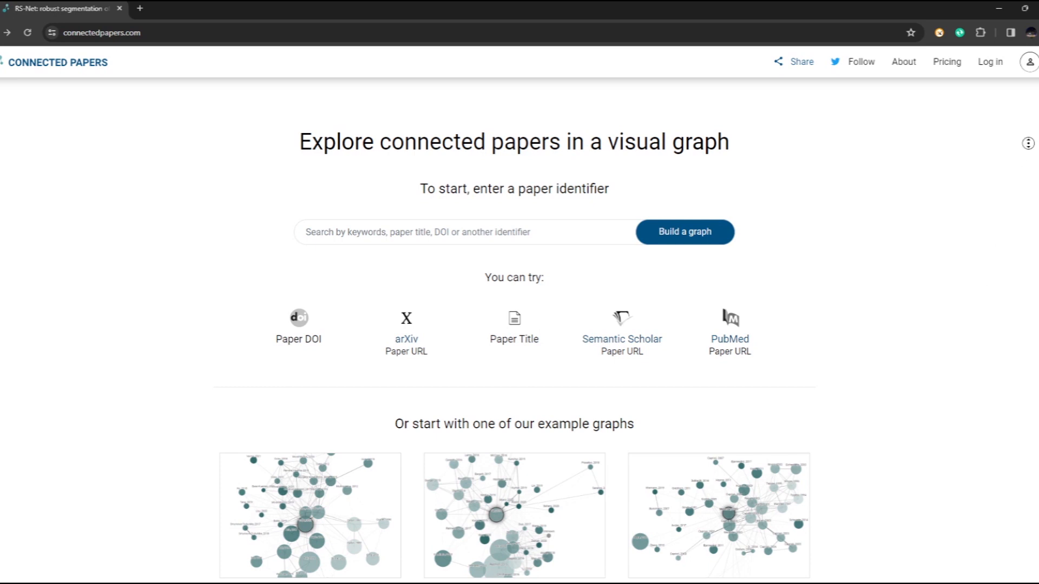
pyautogui.scroll(-3)
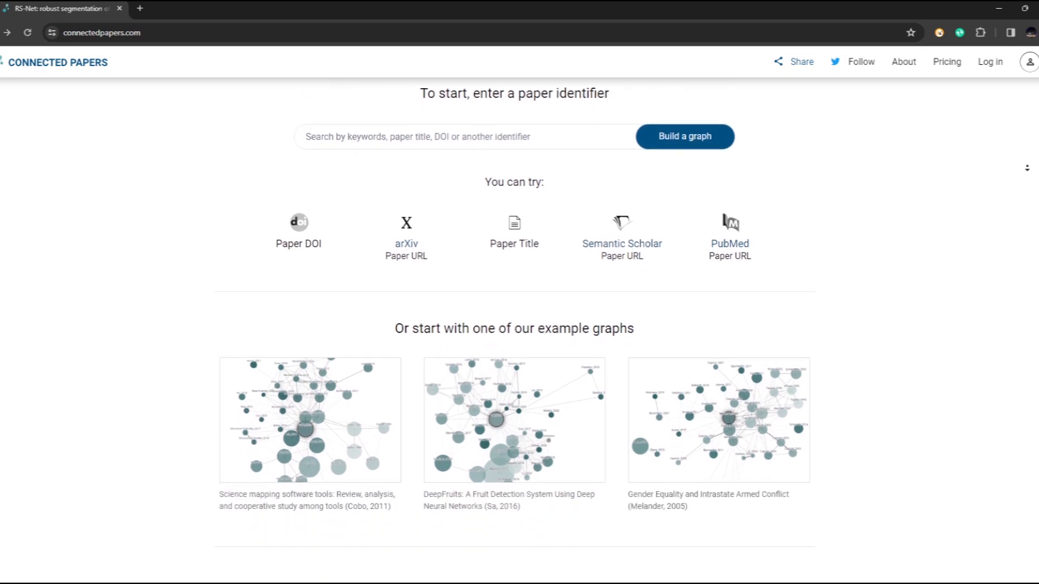
pyautogui.scroll(-3)
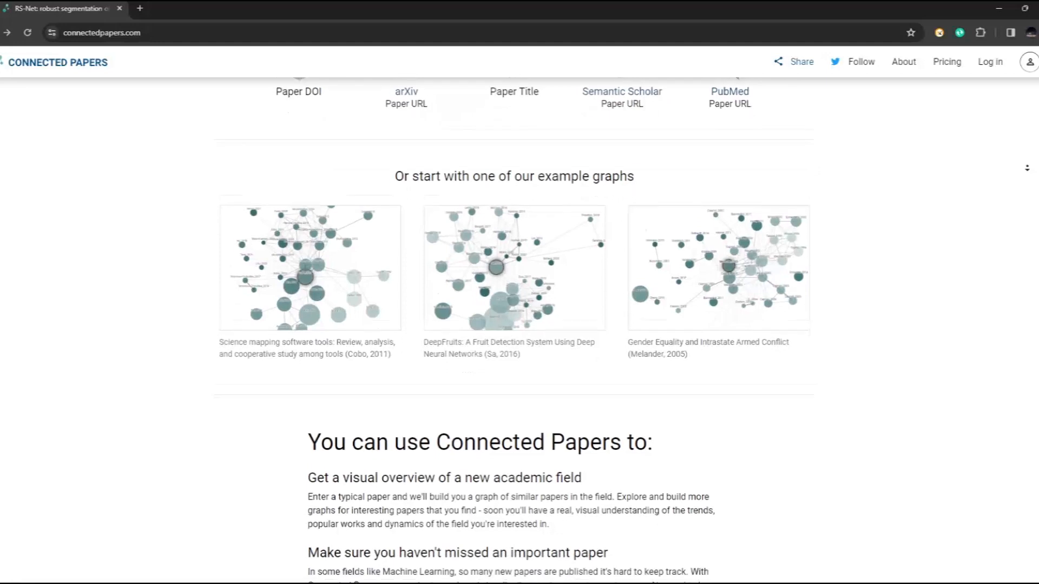
pyautogui.scroll(-3)
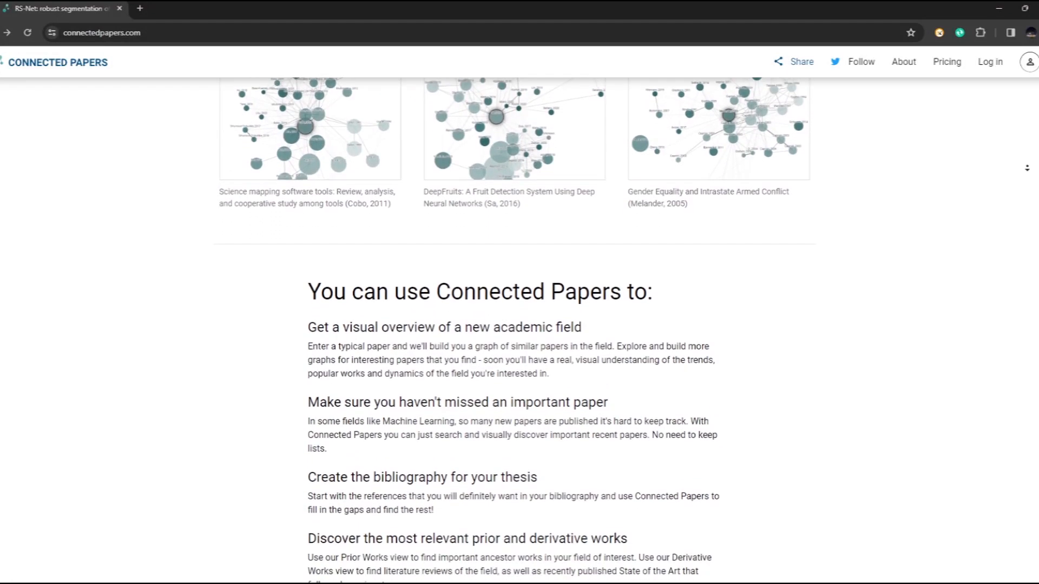
pyautogui.scroll(-3)
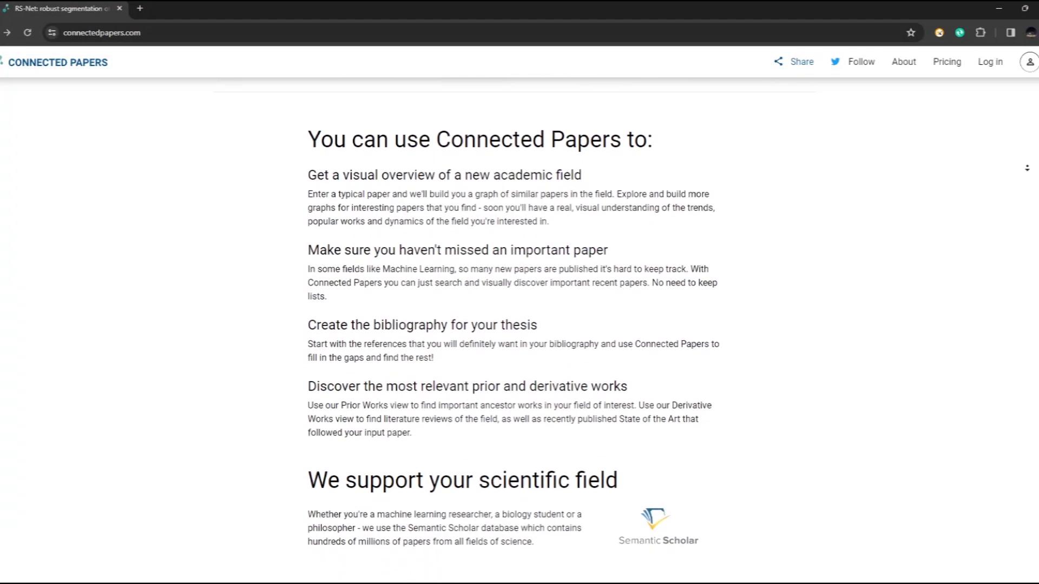
pyautogui.scroll(-3)
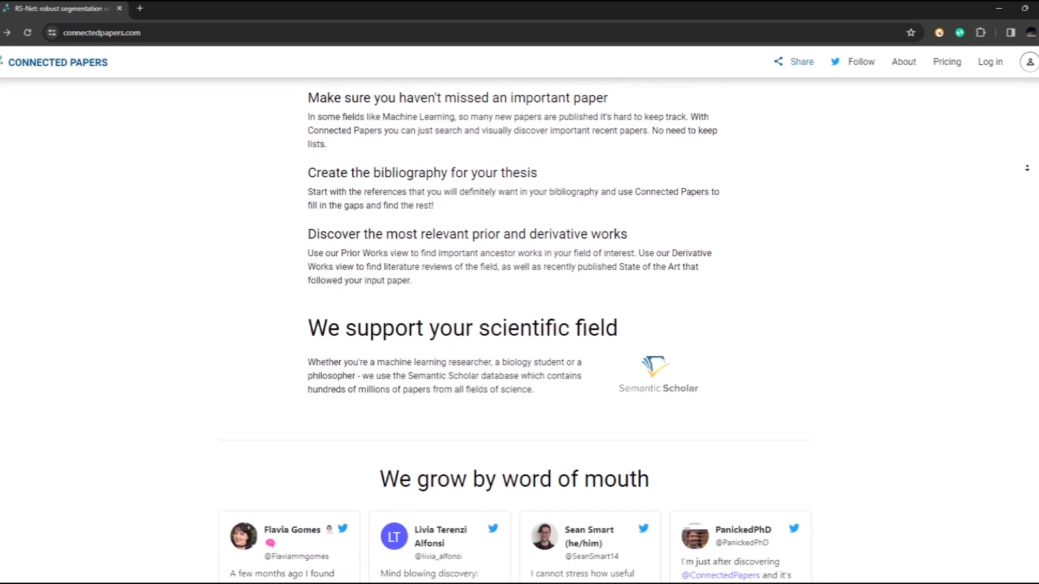
pyautogui.scroll(-3)
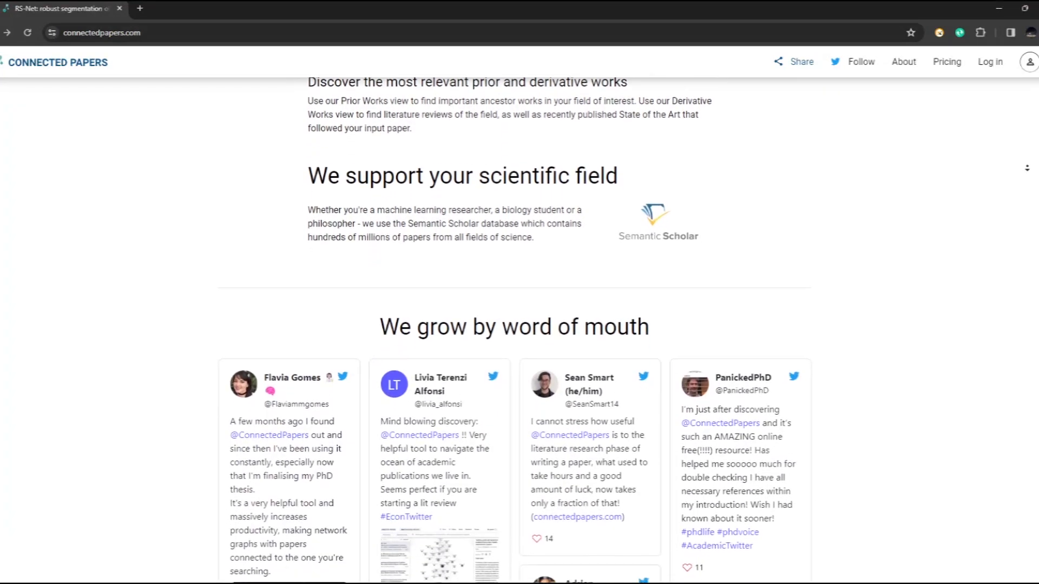
pyautogui.scroll(-3)
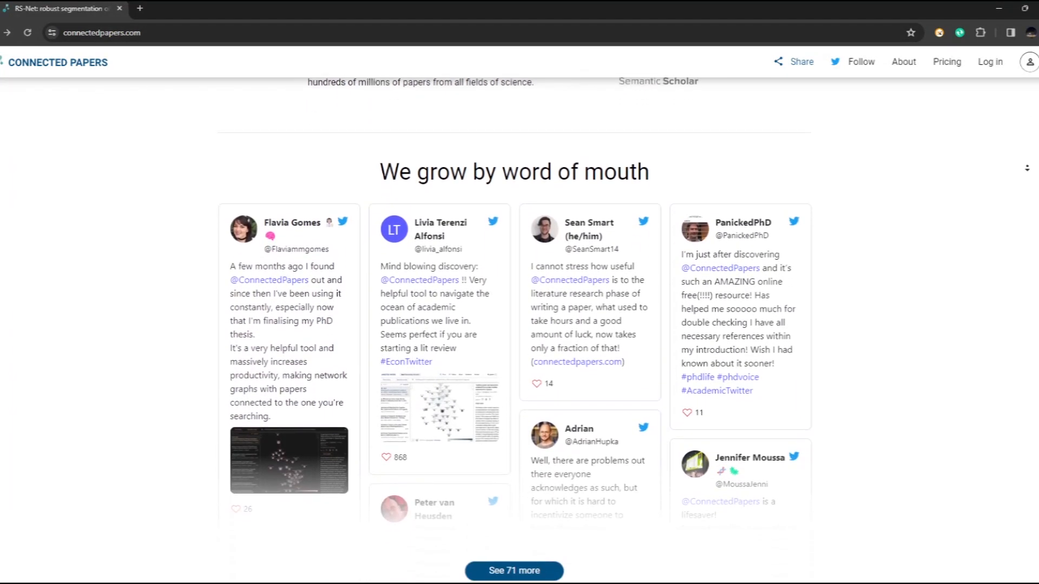
pyautogui.scroll(-3)
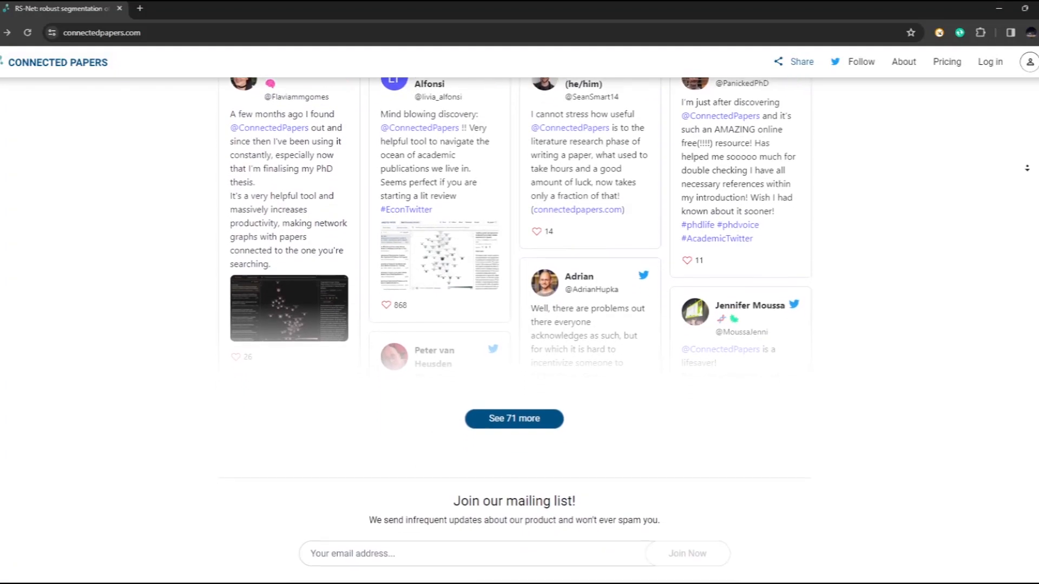
pyautogui.scroll(-3)
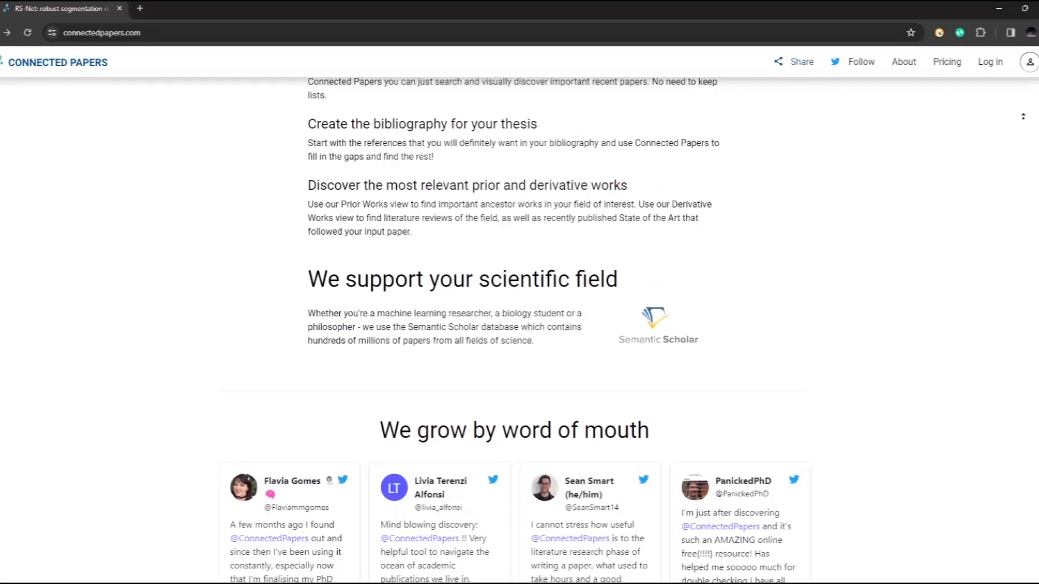
pyautogui.scroll(3)
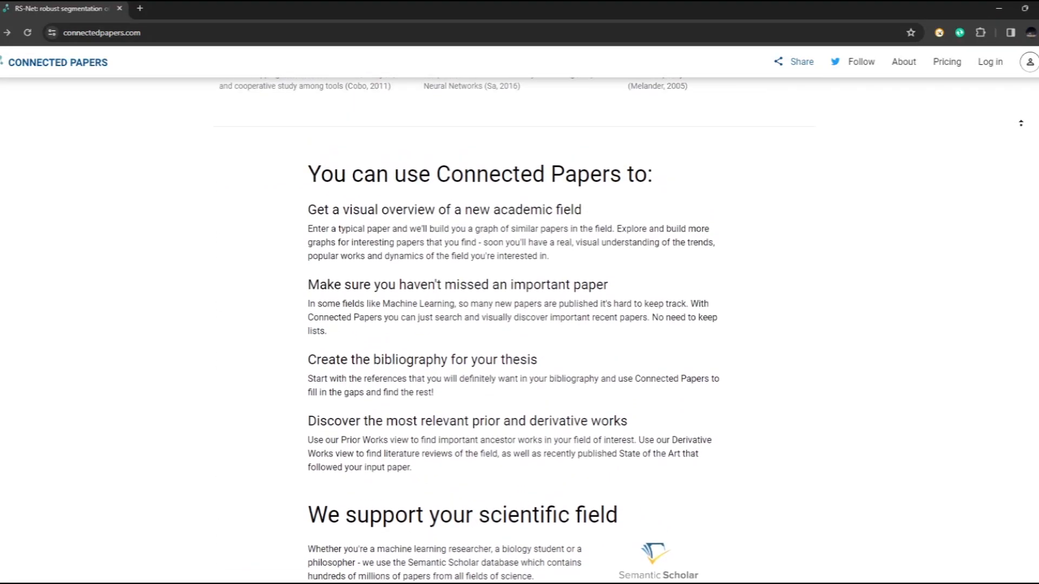
pyautogui.scroll(3)
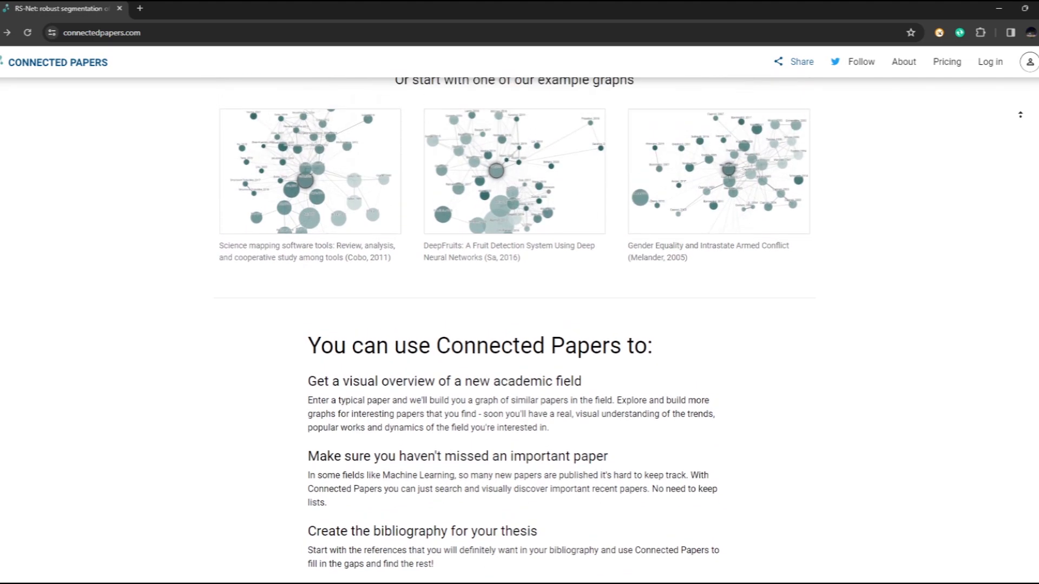
pyautogui.scroll(3)
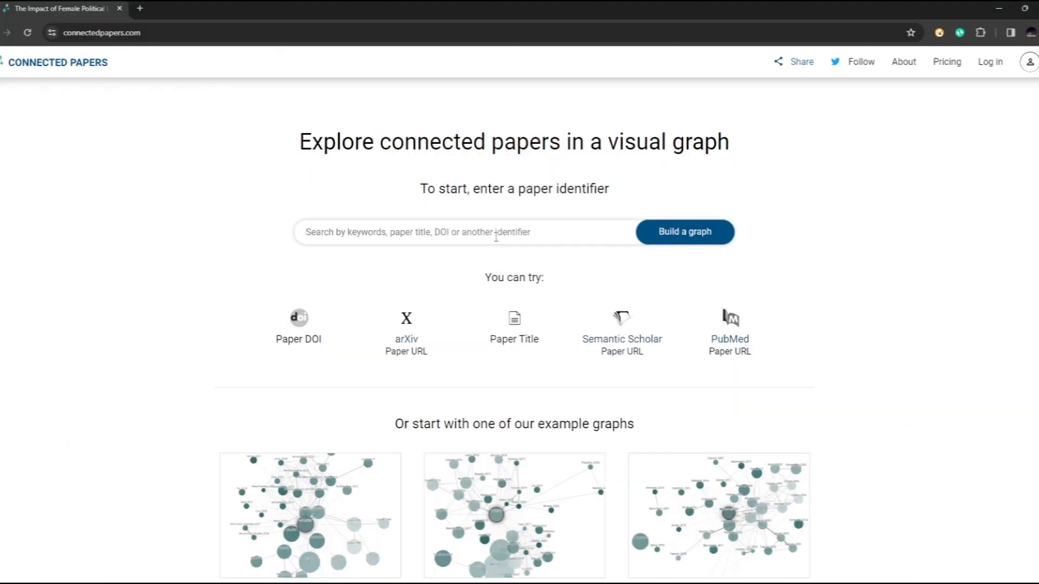
# Search 'medical marijuana' and graph 'The Effect of Medical Marijuana Laws…' paper
pyautogui.write('medical marijuana')
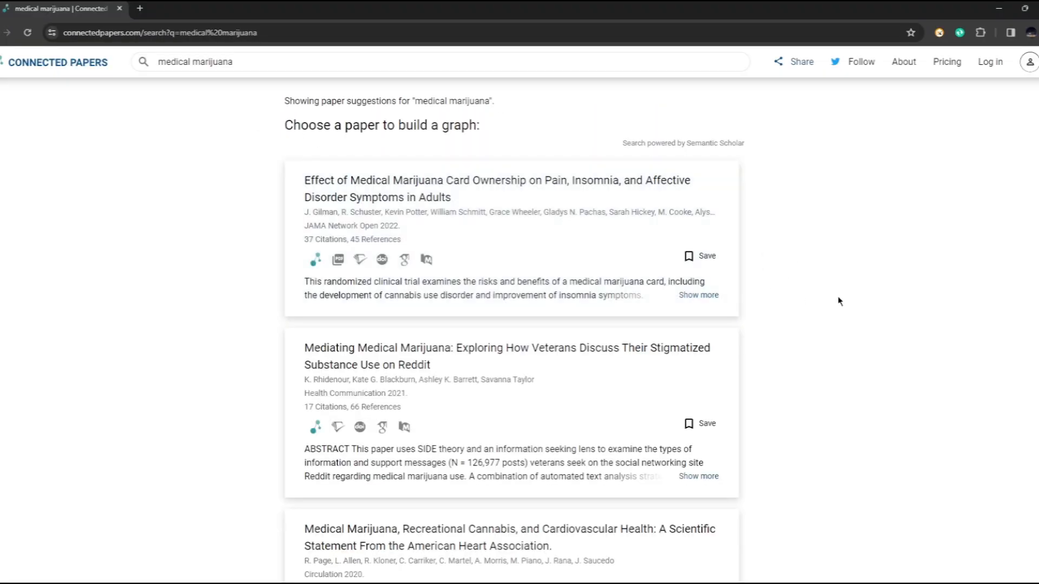
pyautogui.scroll(-3)
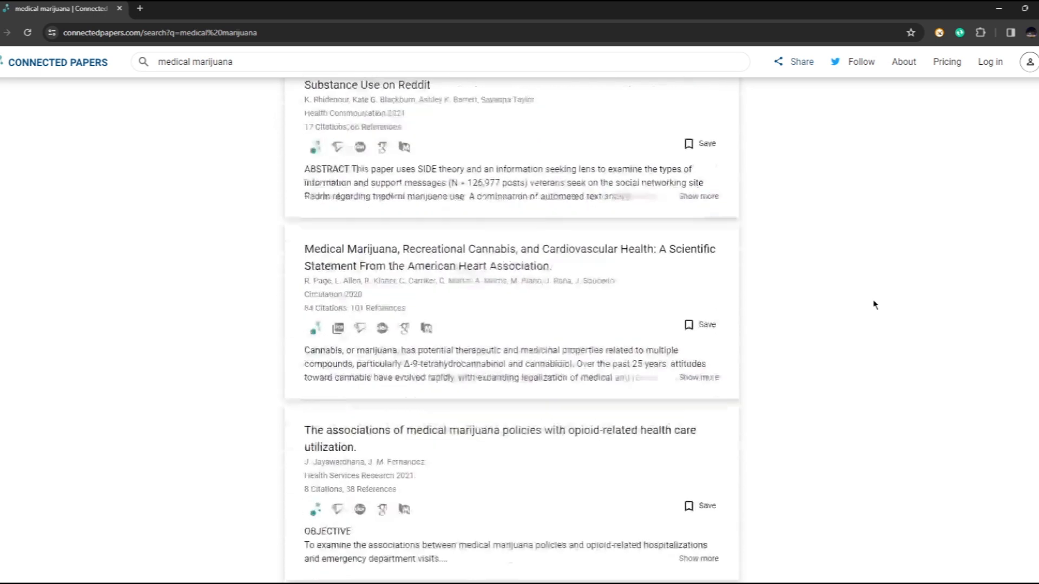
pyautogui.scroll(-3)
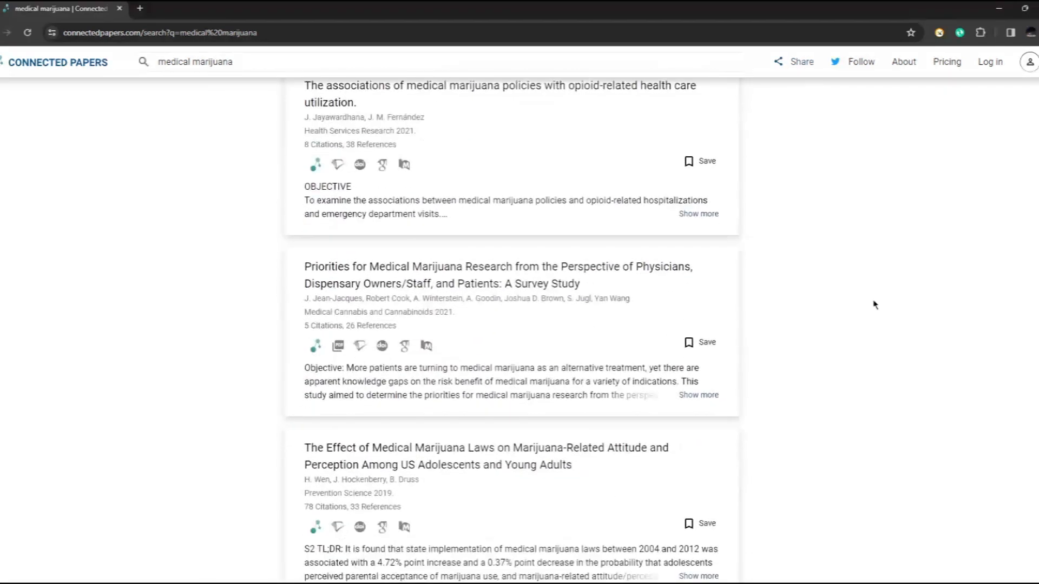
pyautogui.scroll(-3)
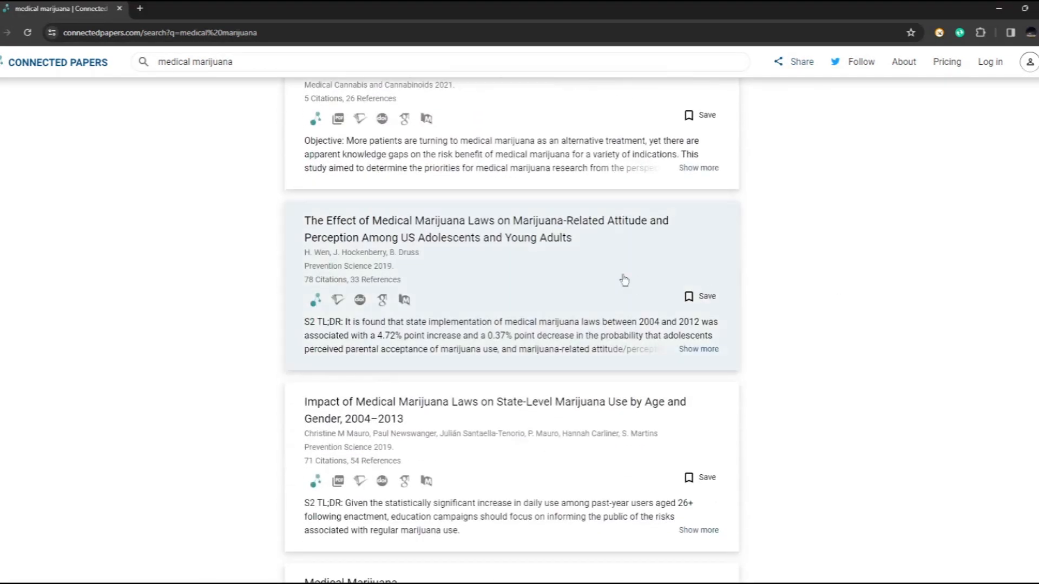
pyautogui.click(486, 229)
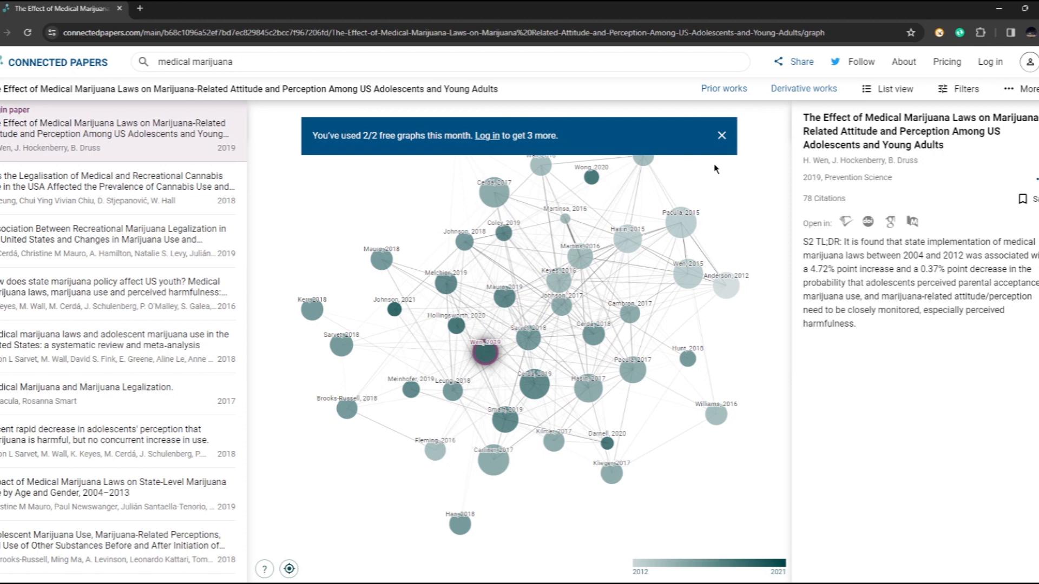
# Dismiss the free-graphs banner and inspect the legalisation-prevalence and pregnant-women admissions papers
pyautogui.click(721, 135)
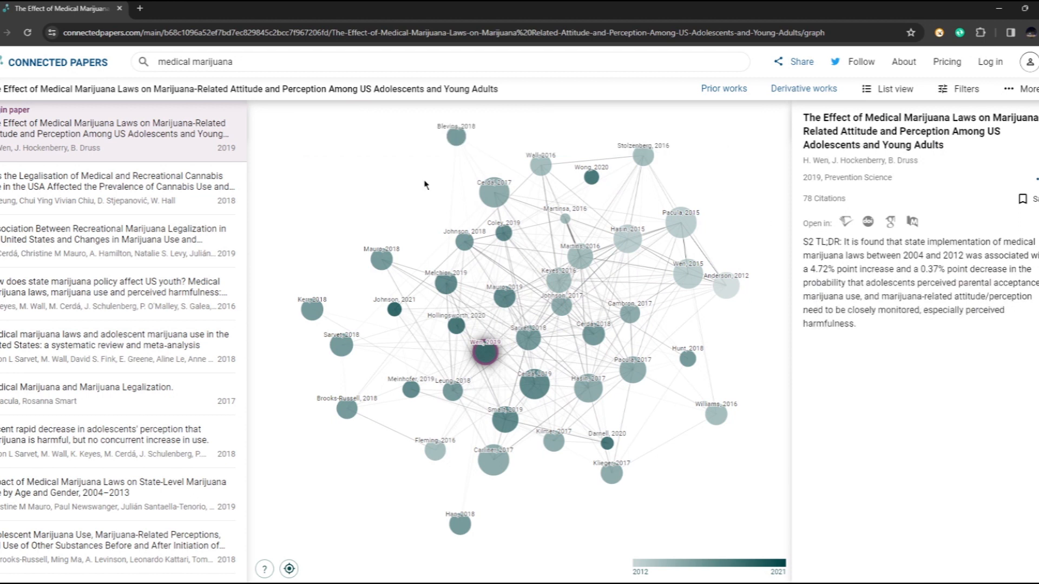
pyautogui.click(112, 181)
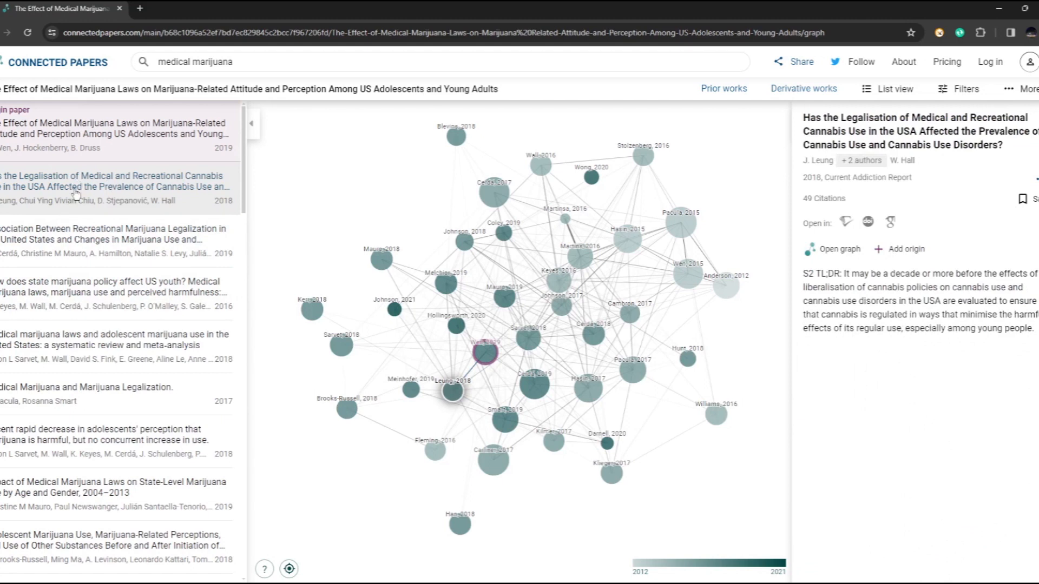
pyautogui.click(530, 384)
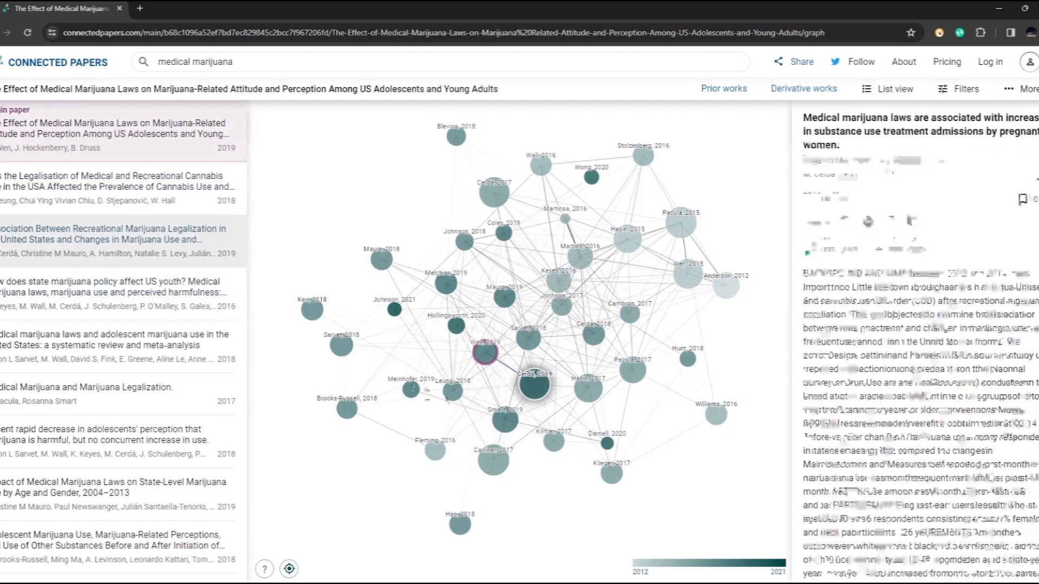
pyautogui.click(410, 391)
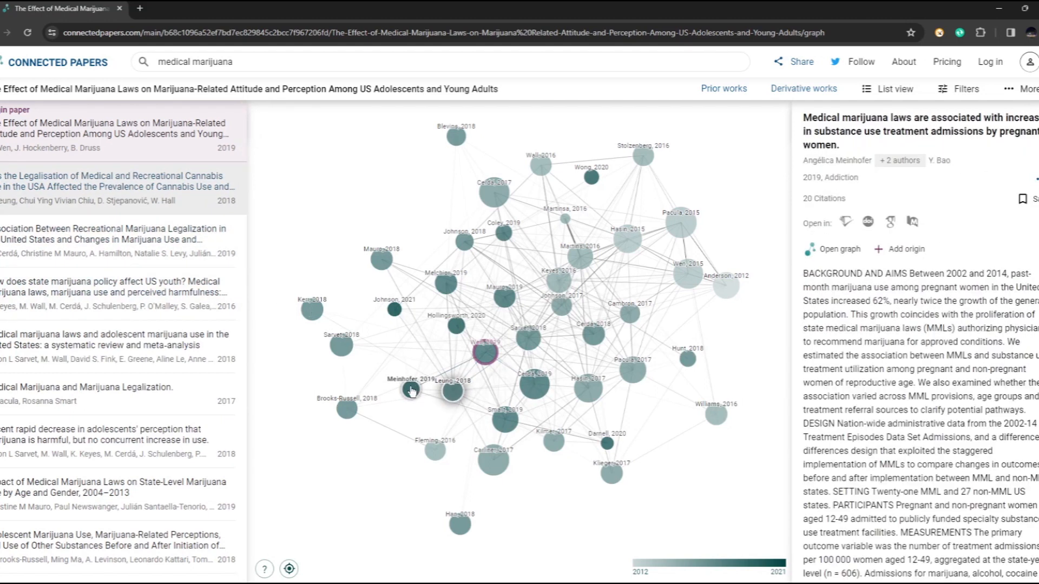